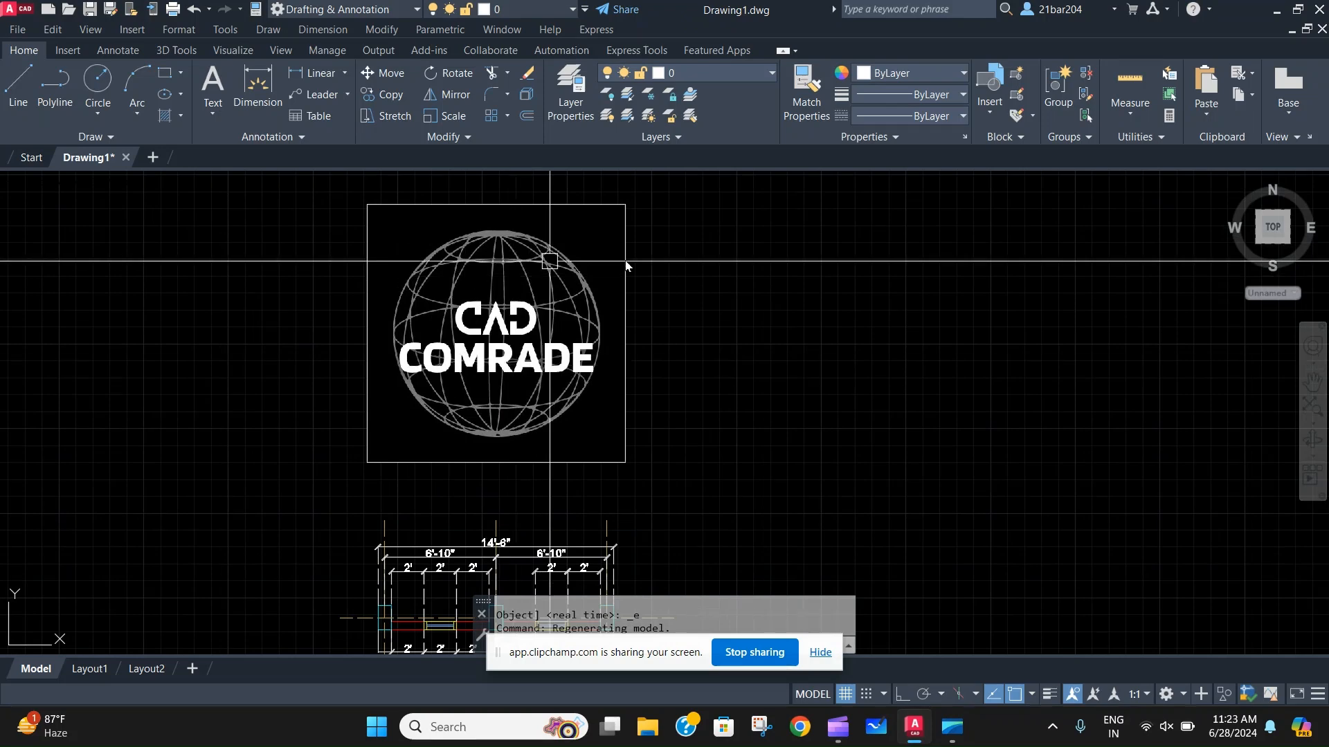
mouse_move(905, 413)
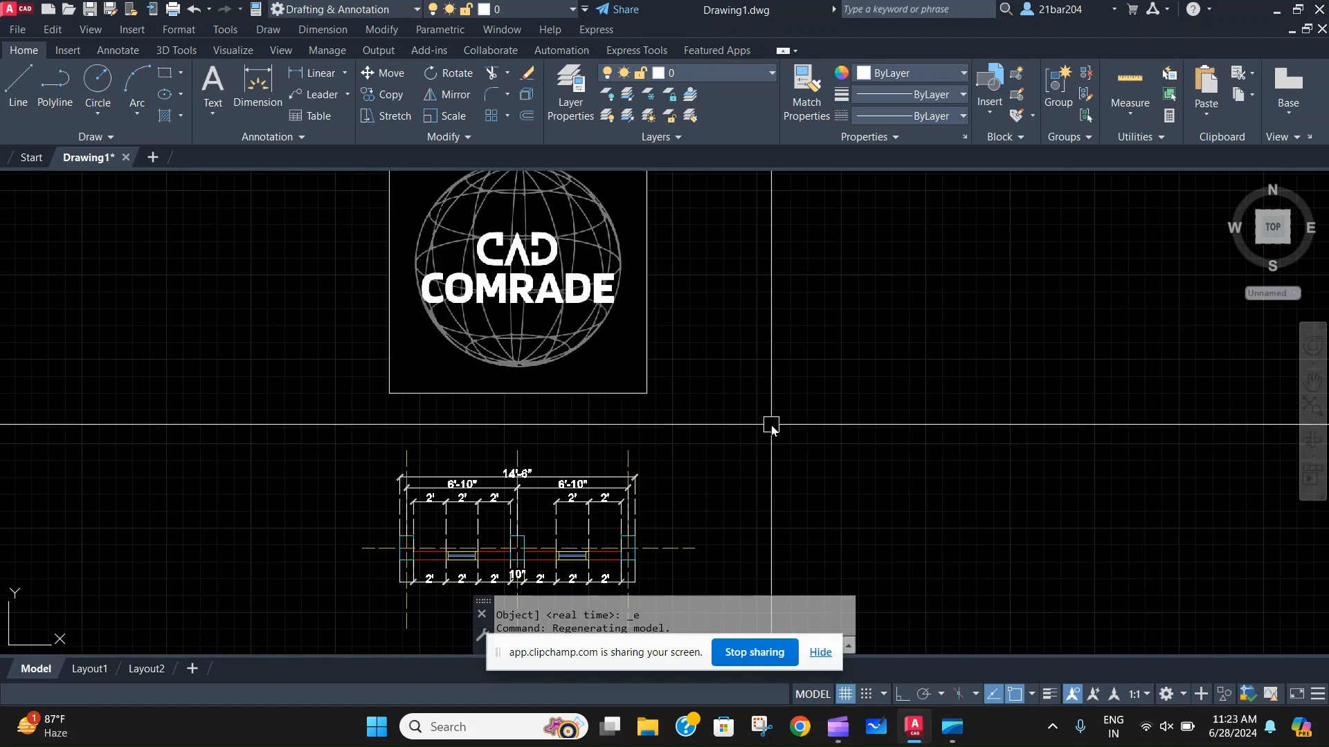
- Zoom out so the CAD COMRADE logo and dimensioned elevation fit on screen
scroll("down", 3)
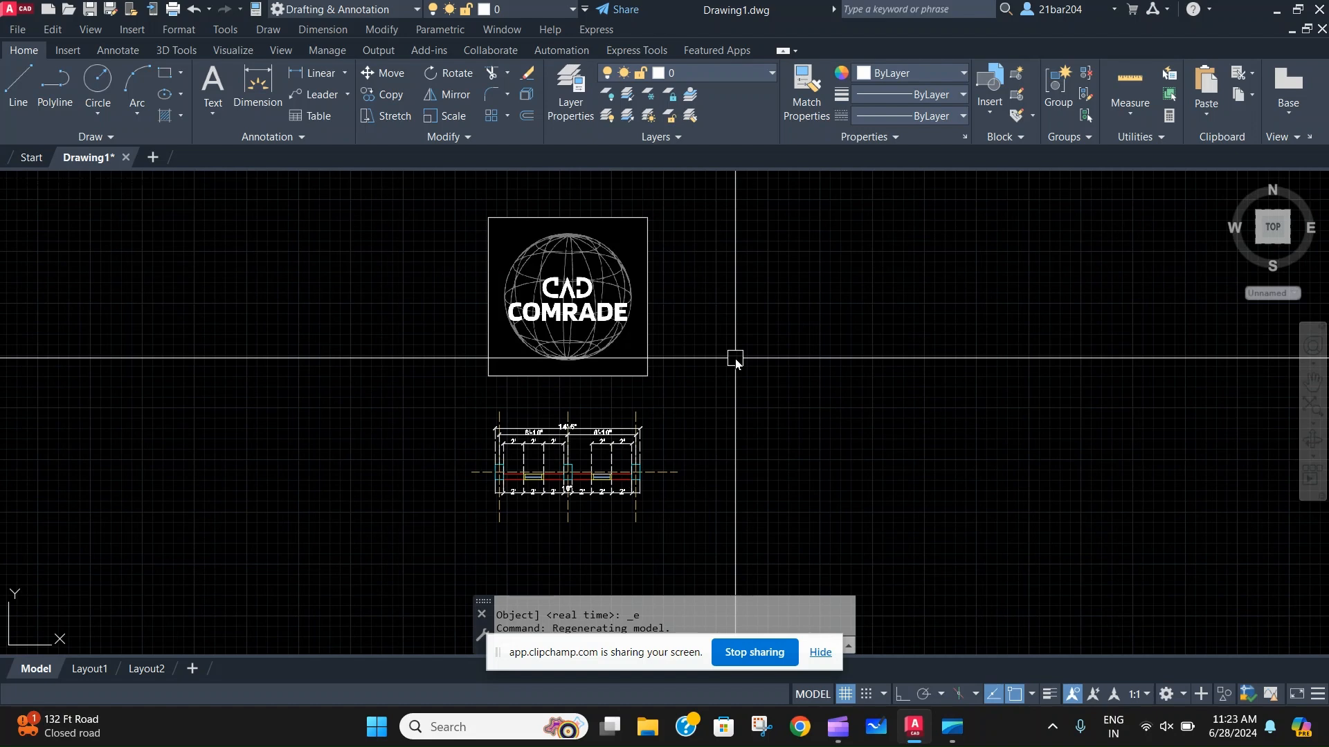
- Run the full REGEN command so the command line reports 'Regenerating model.'
type("rege")
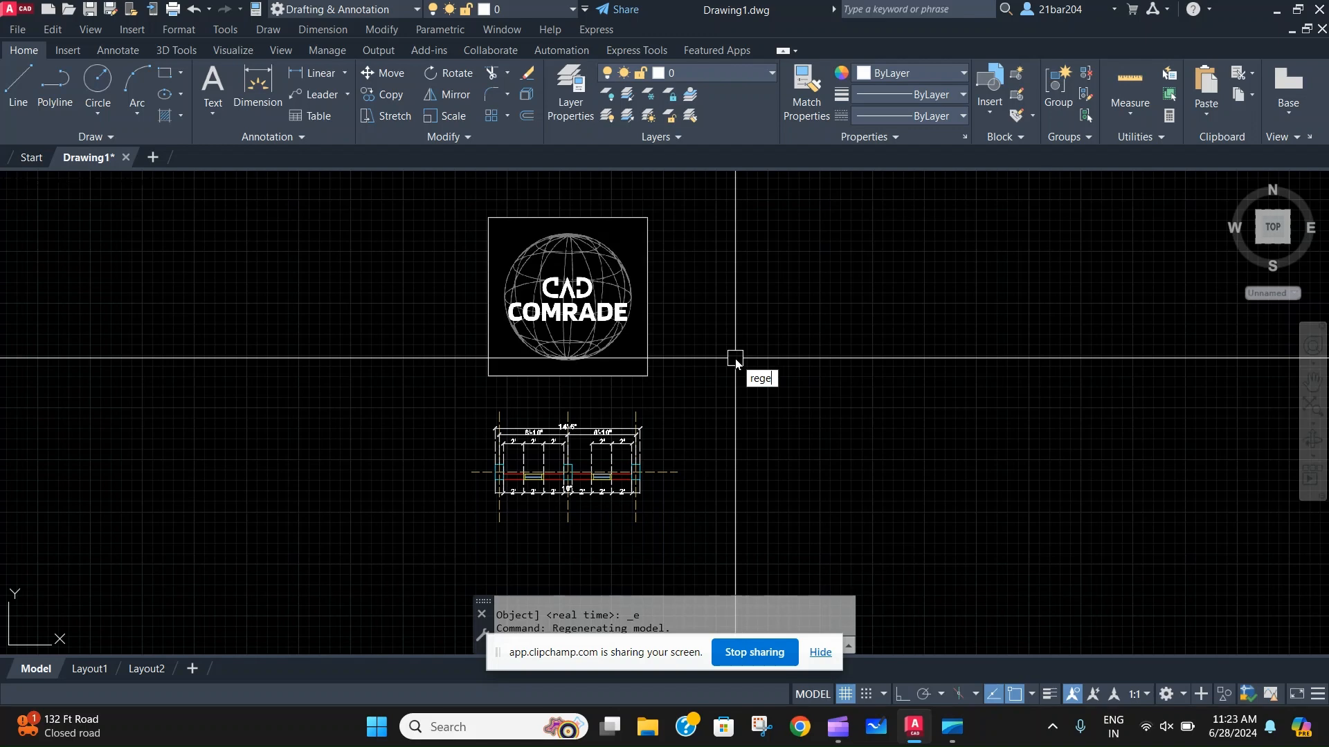
type("REGEN")
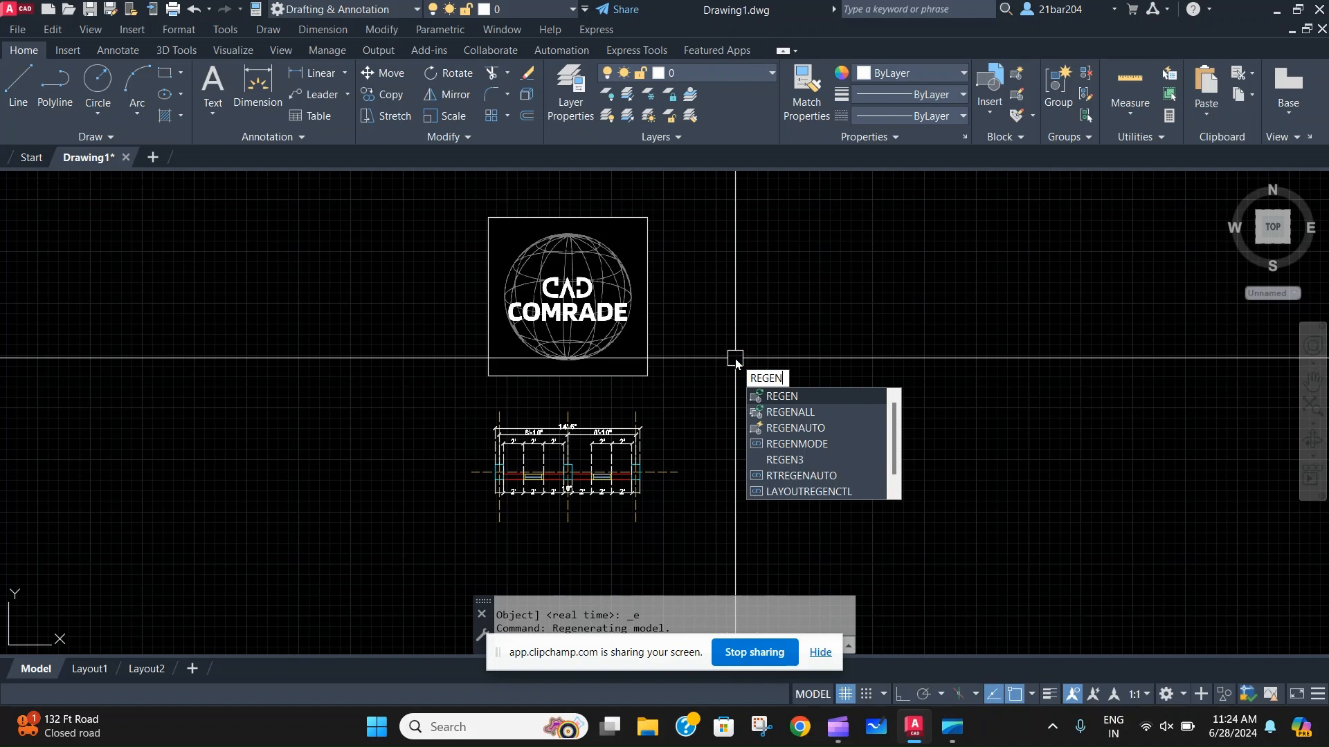
key("Enter")
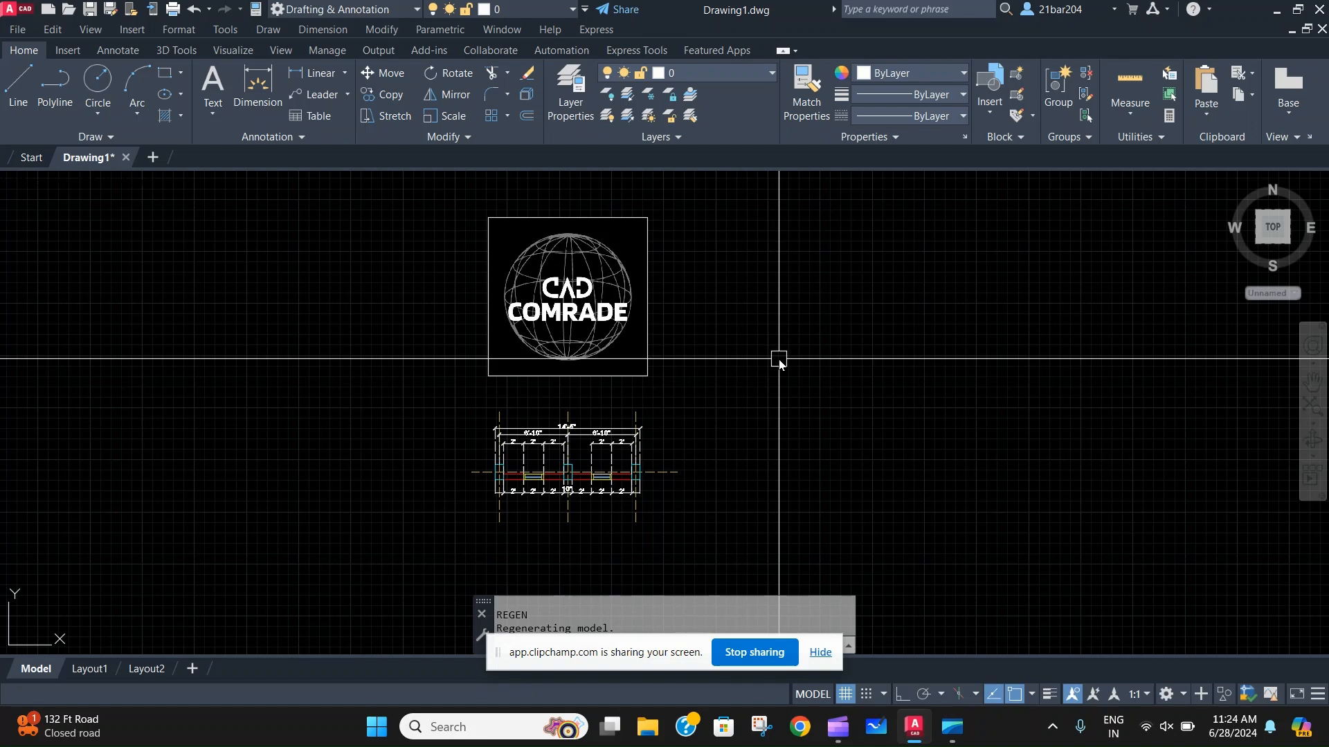
- Regenerate the model again with the RE alias
type("RE")
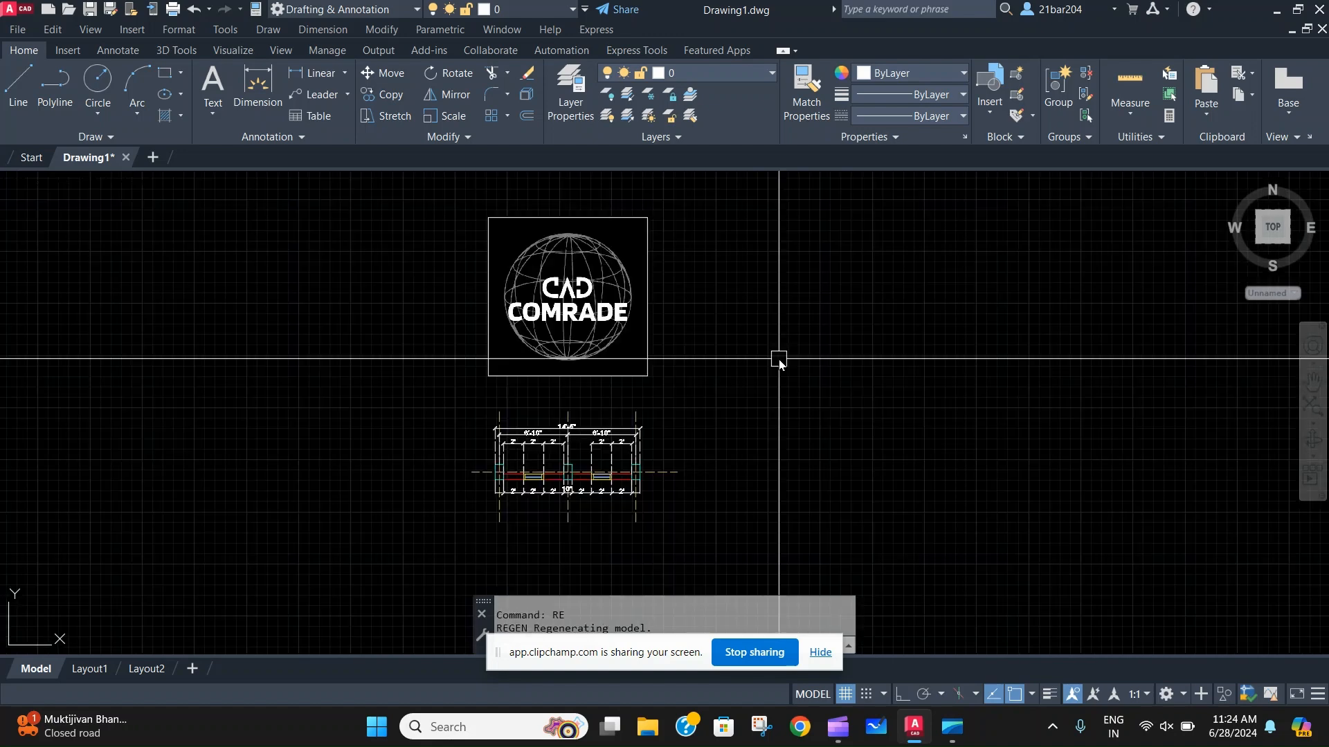